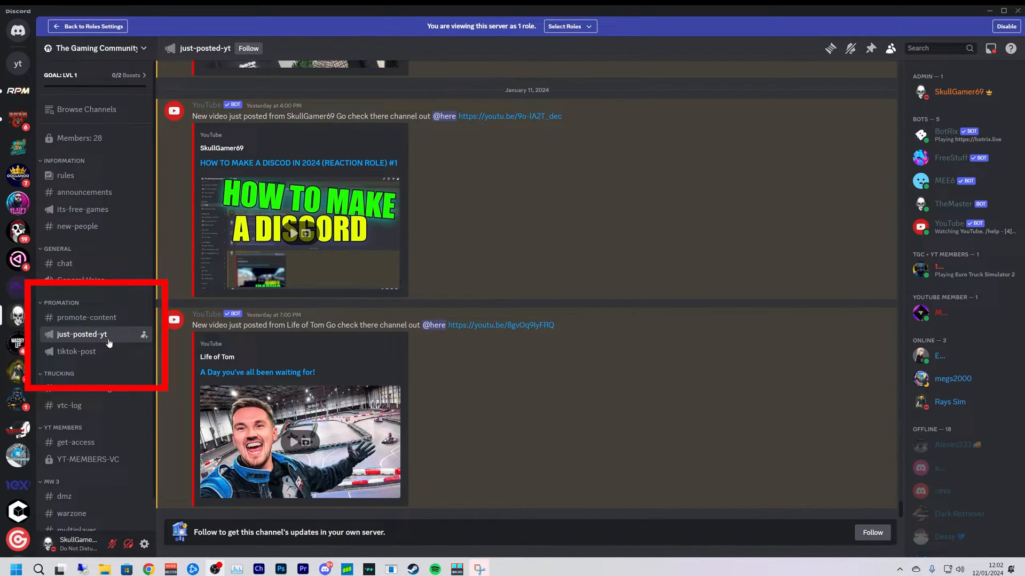
mouse_move(81, 305)
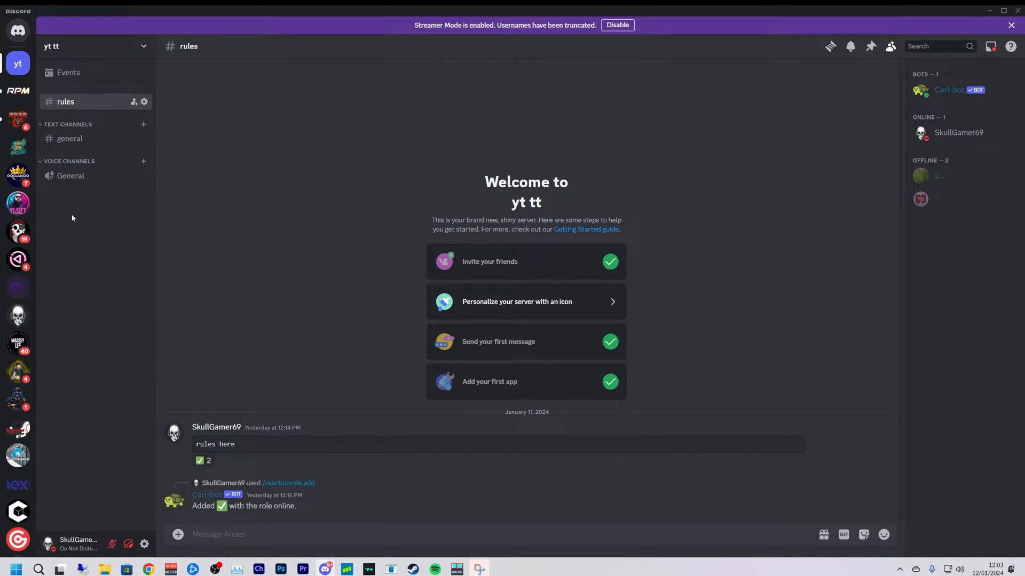
- Create a Promotions category and a youtube text channel inside it
right_click(73, 218)
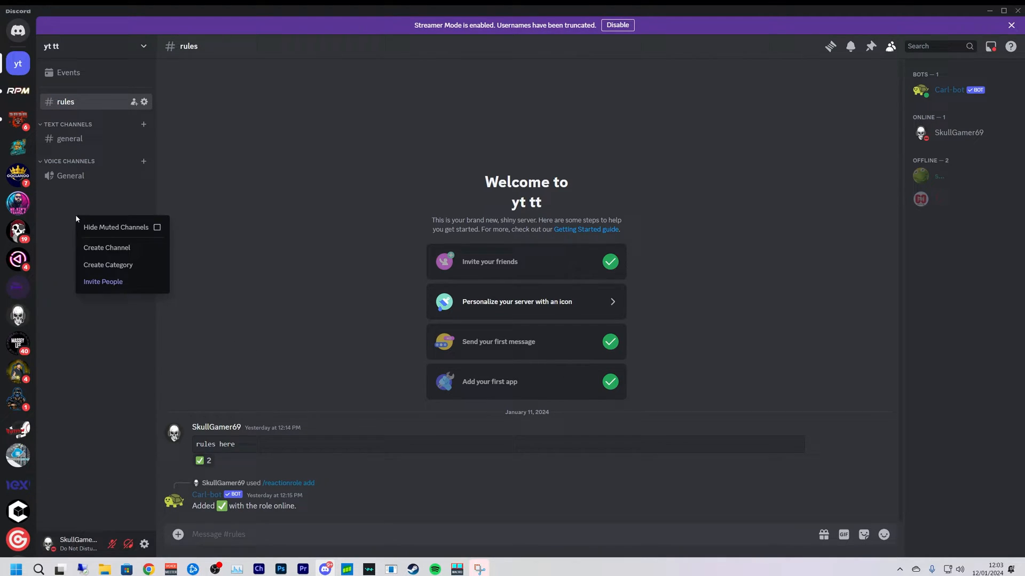
left_click(108, 264)
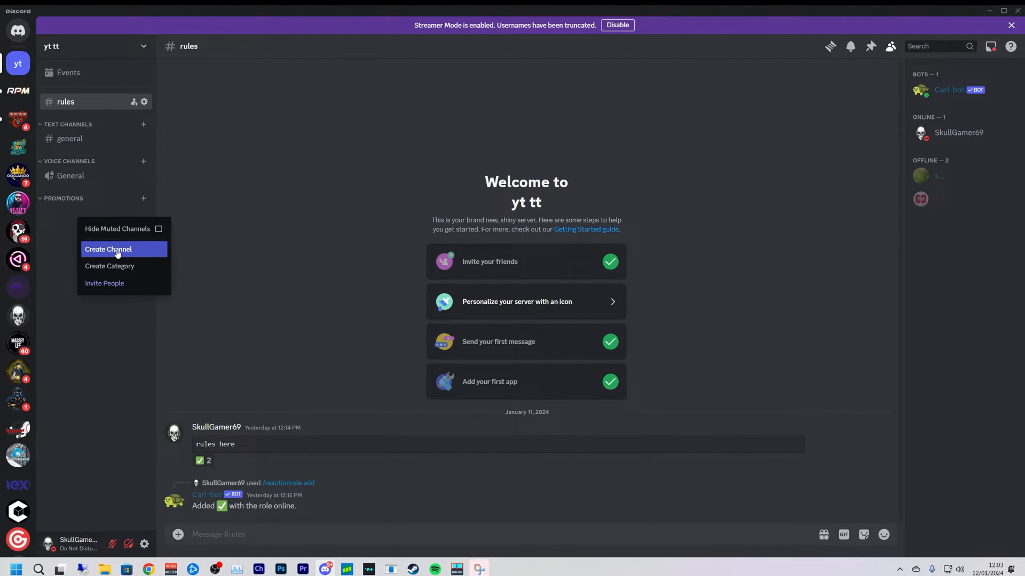
left_click(108, 250)
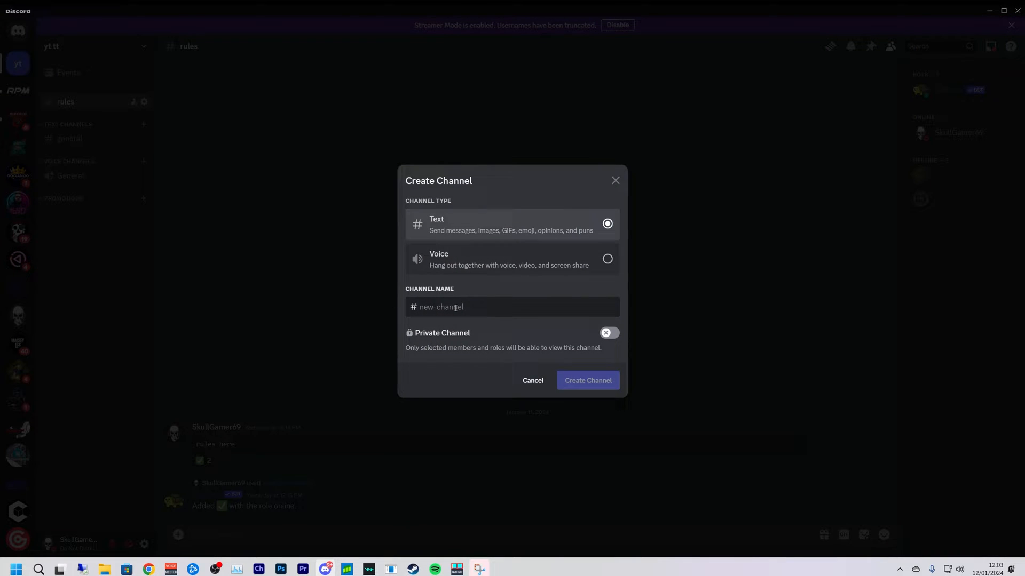
type("yootube")
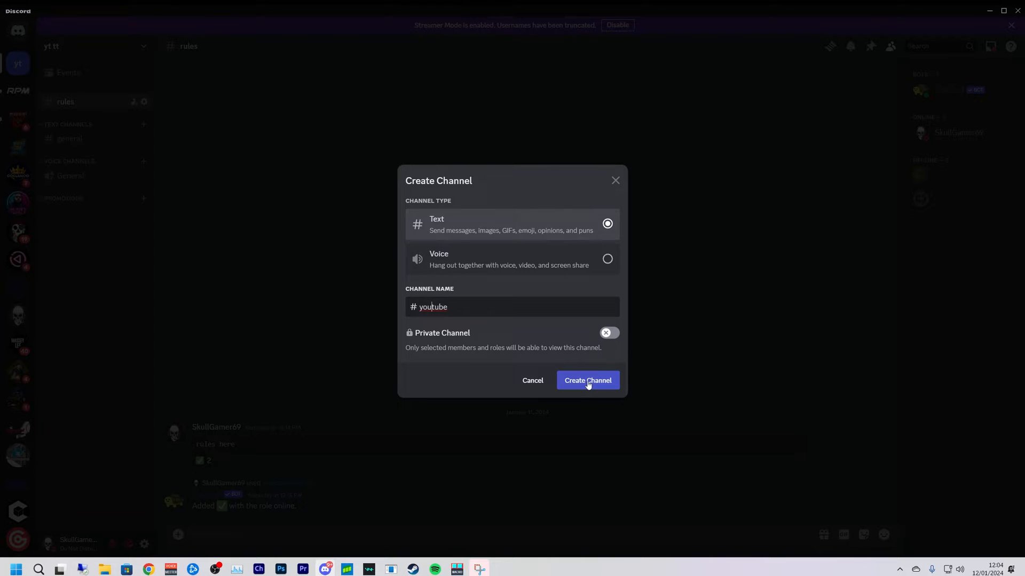
left_click(587, 380)
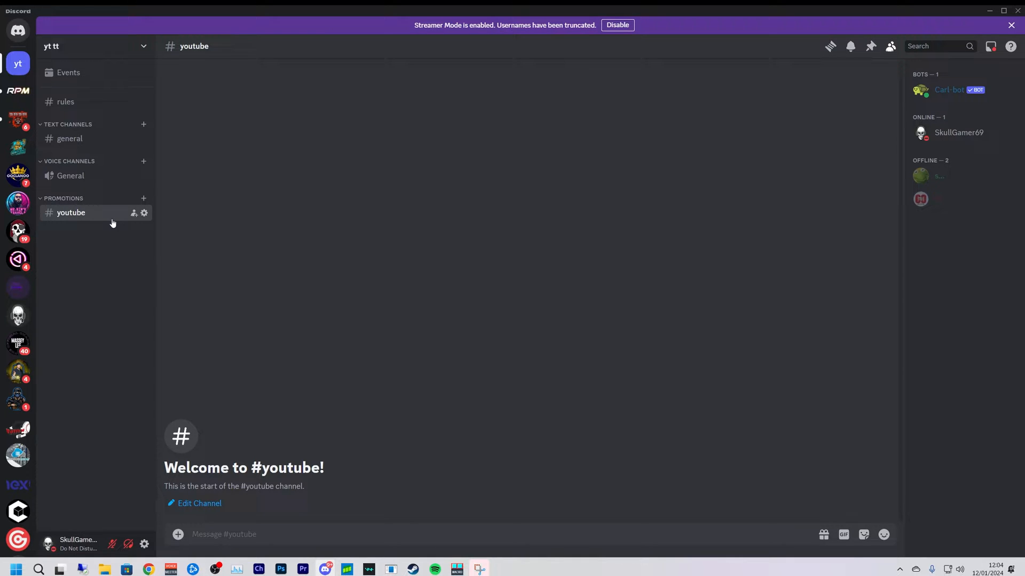
mouse_move(77, 247)
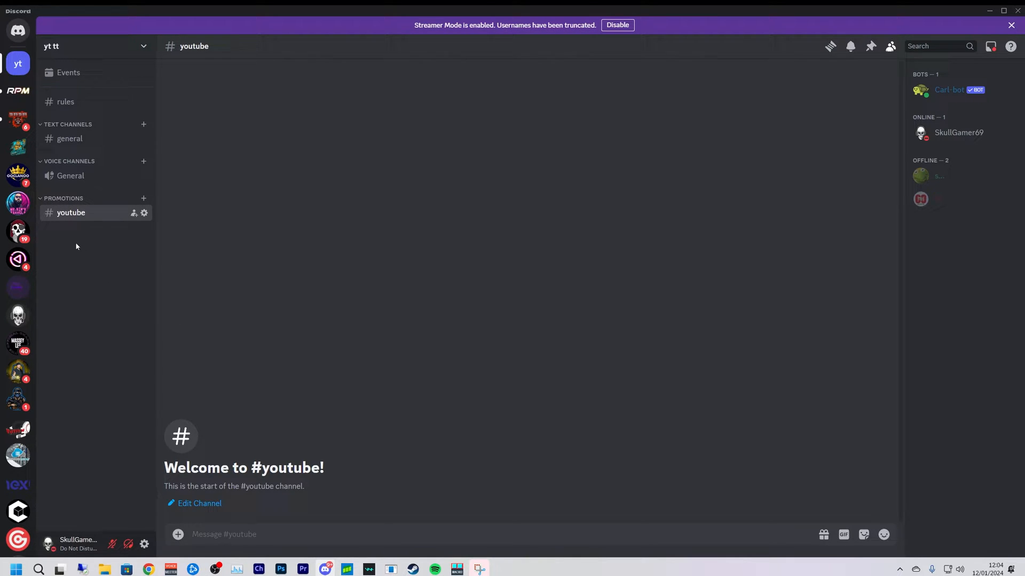
- Start creating a second channel under the Promotions category
right_click(63, 198)
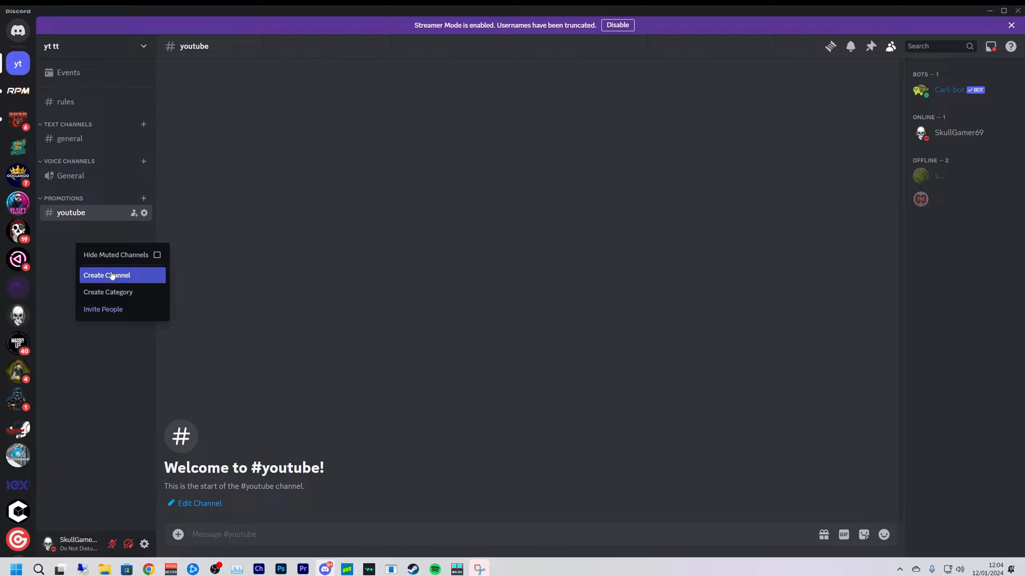
left_click(106, 275)
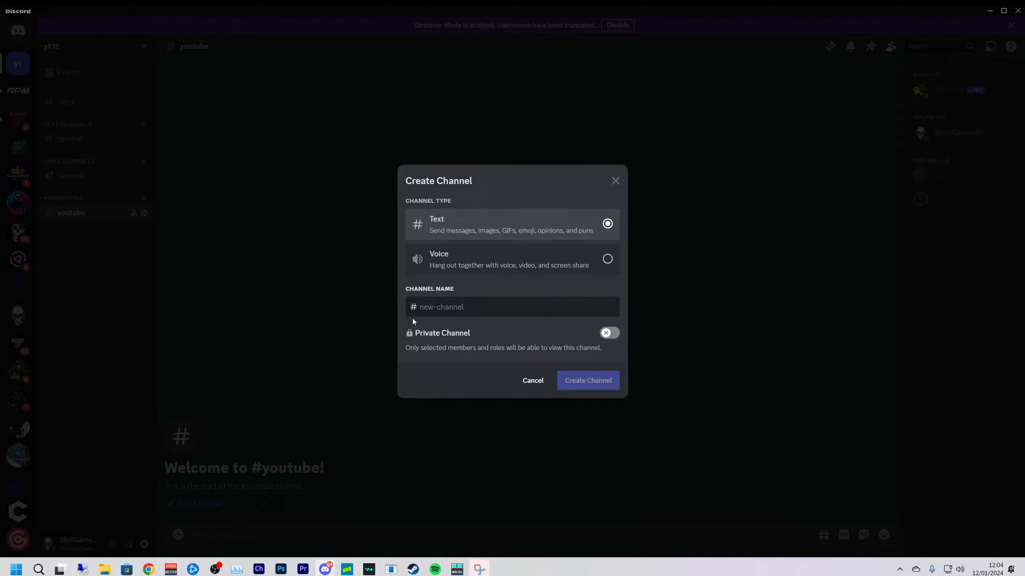
- Create the twitch channel and deny Send Messages in its permission settings
left_click(587, 380)
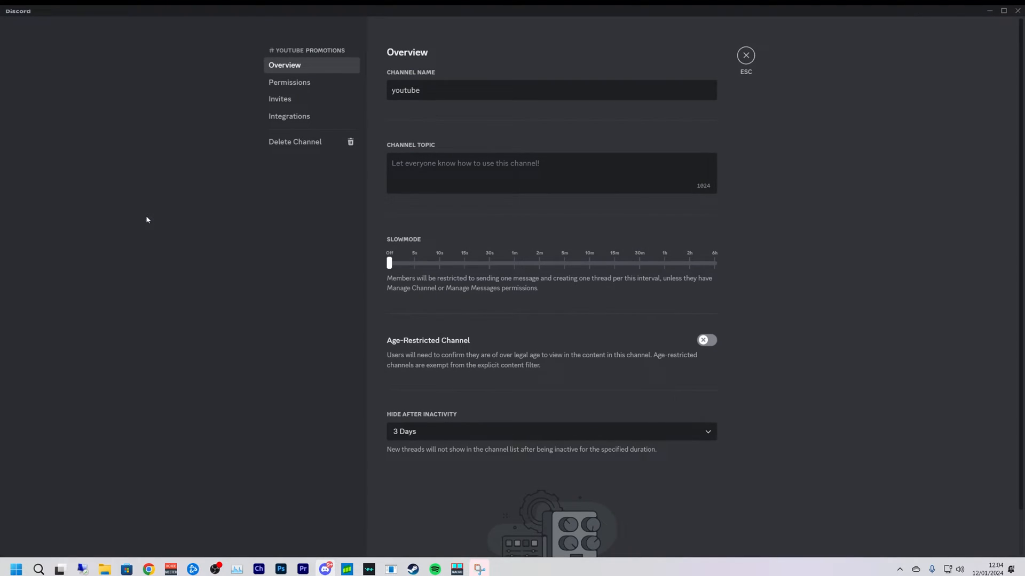
left_click(289, 82)
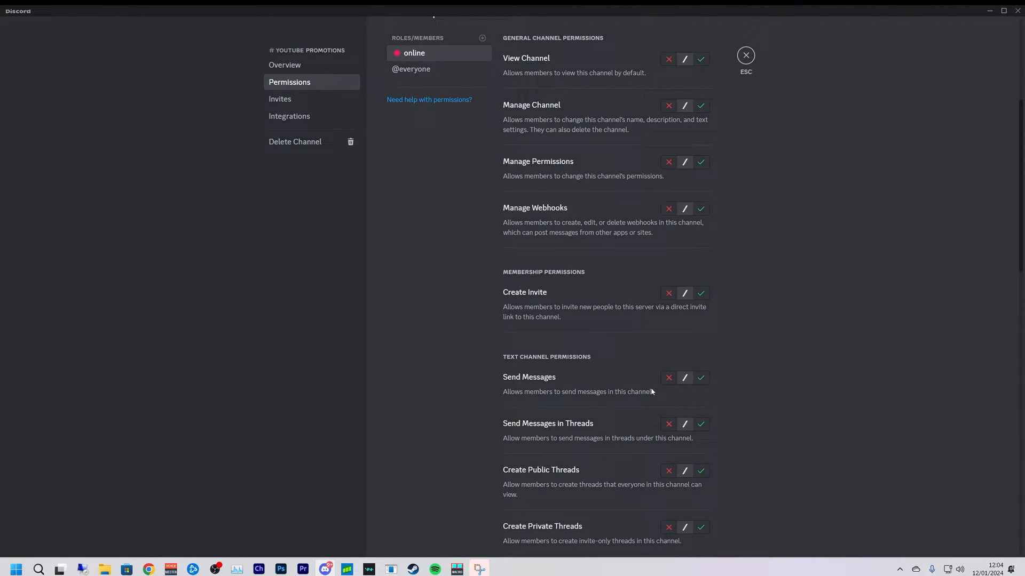
scroll("down", 3)
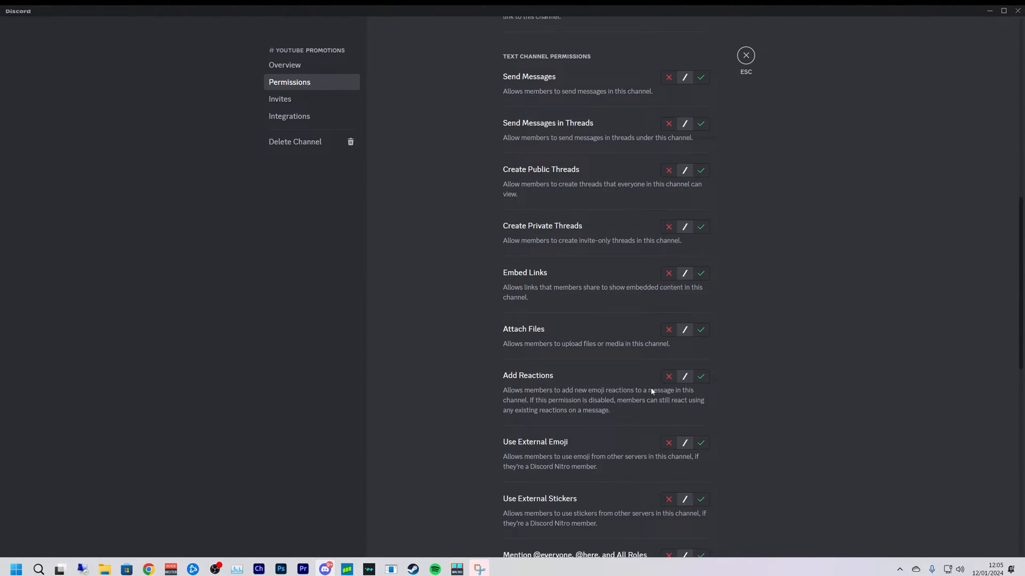
scroll("down", 3)
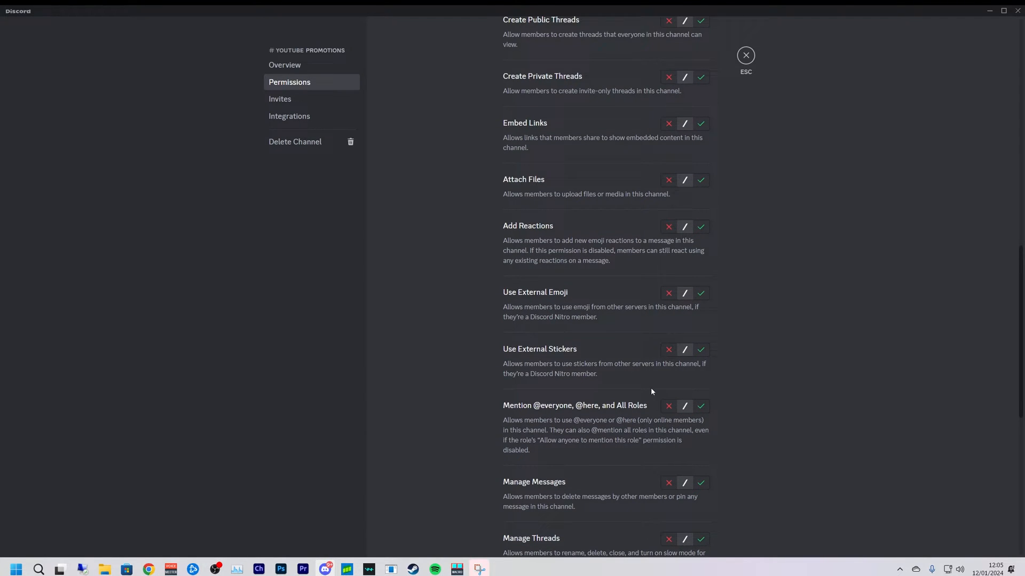
scroll("up", 3)
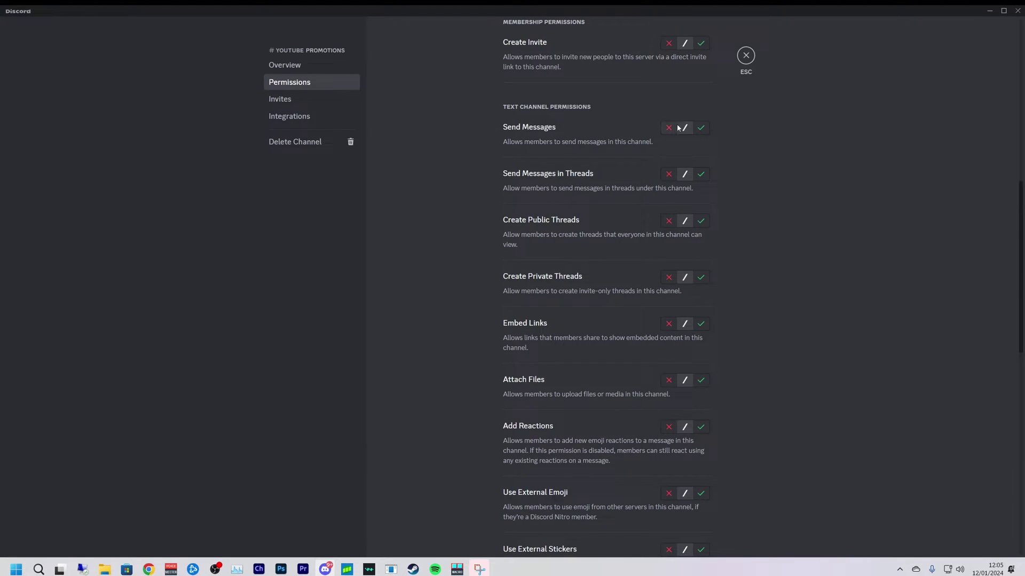
left_click(669, 128)
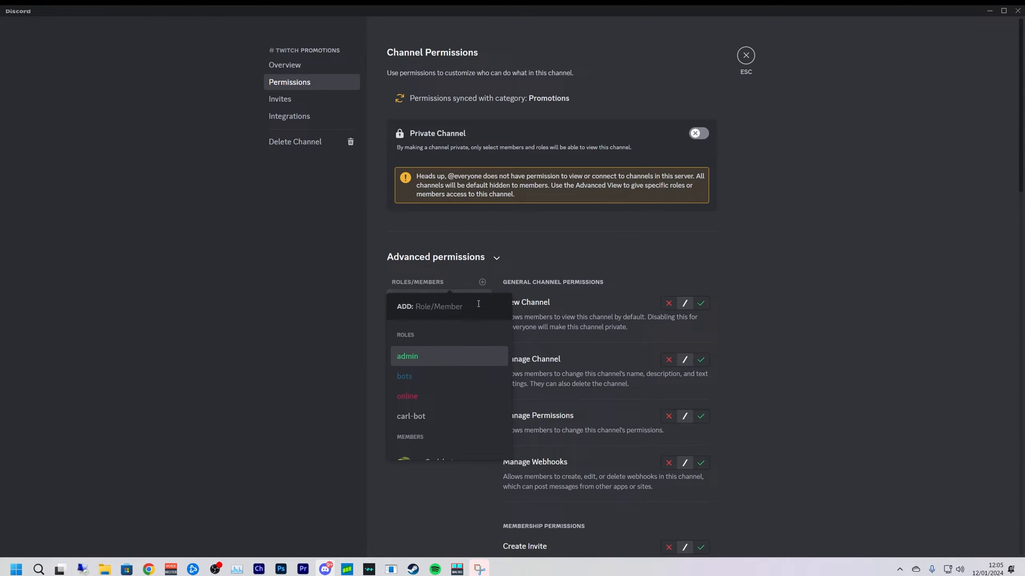
- Deny Send Messages for everyone as well, save the permissions and return to the server
left_click(407, 396)
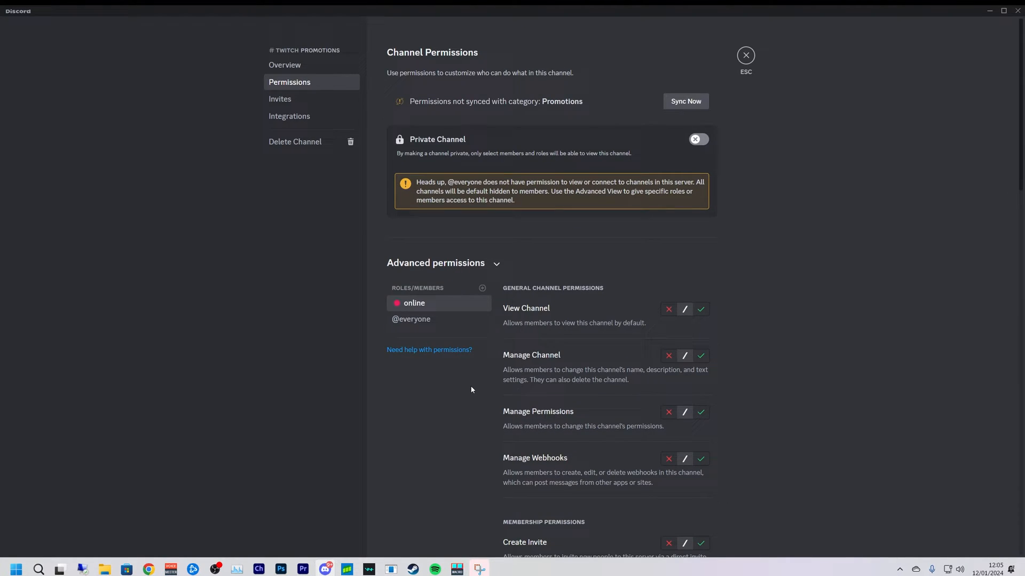
scroll("down", 3)
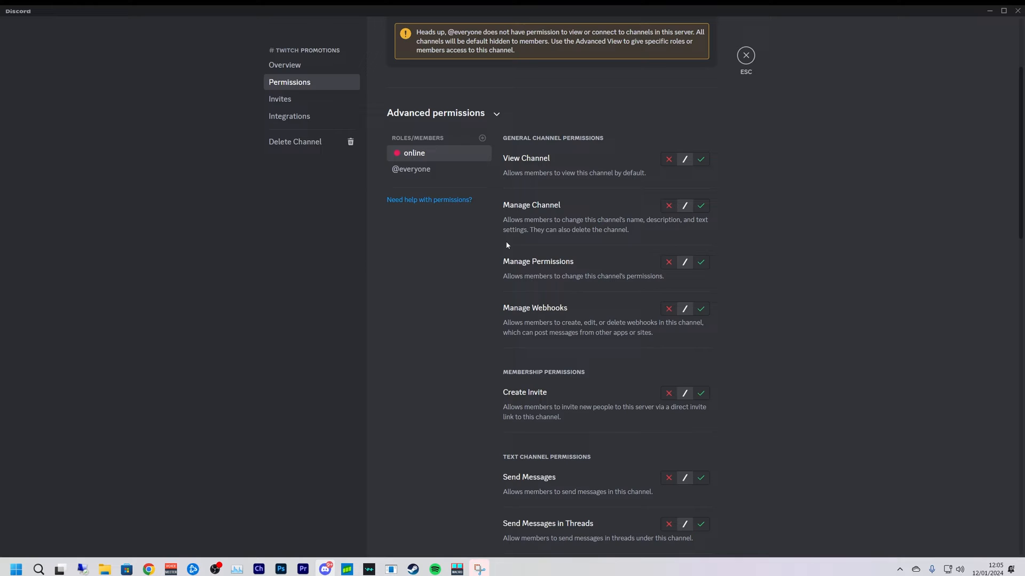
scroll("down", 3)
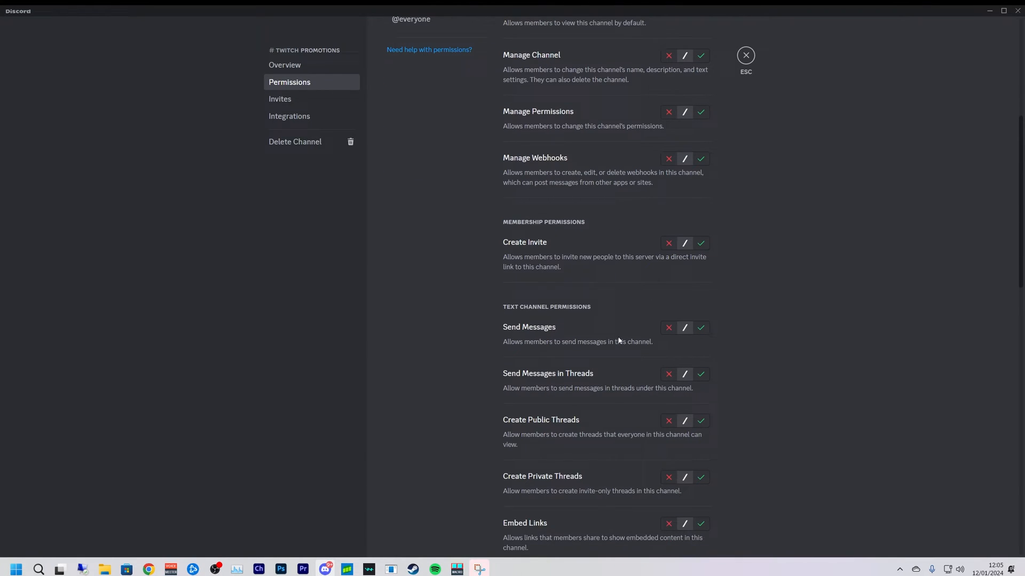
left_click(668, 327)
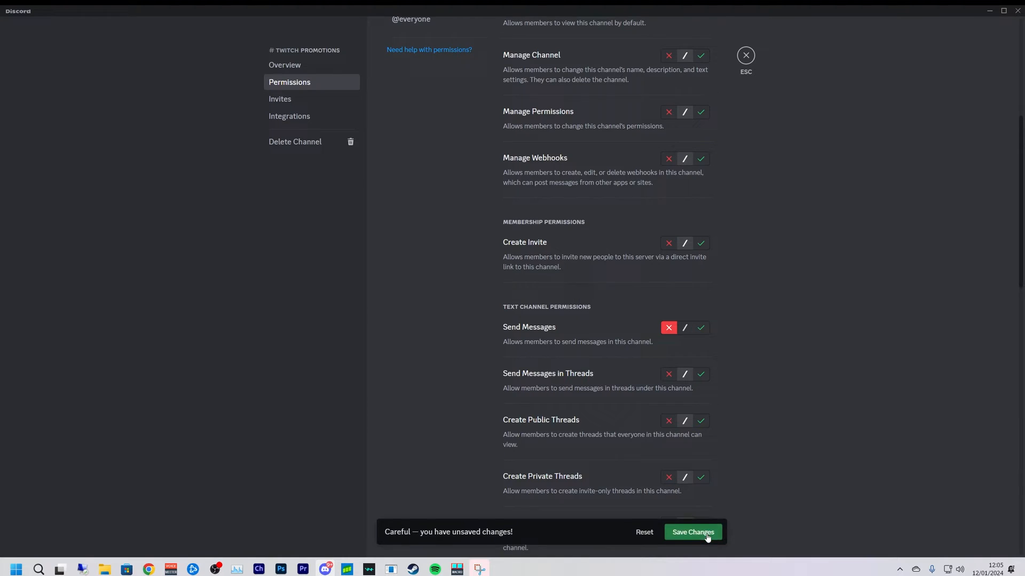
left_click(693, 532)
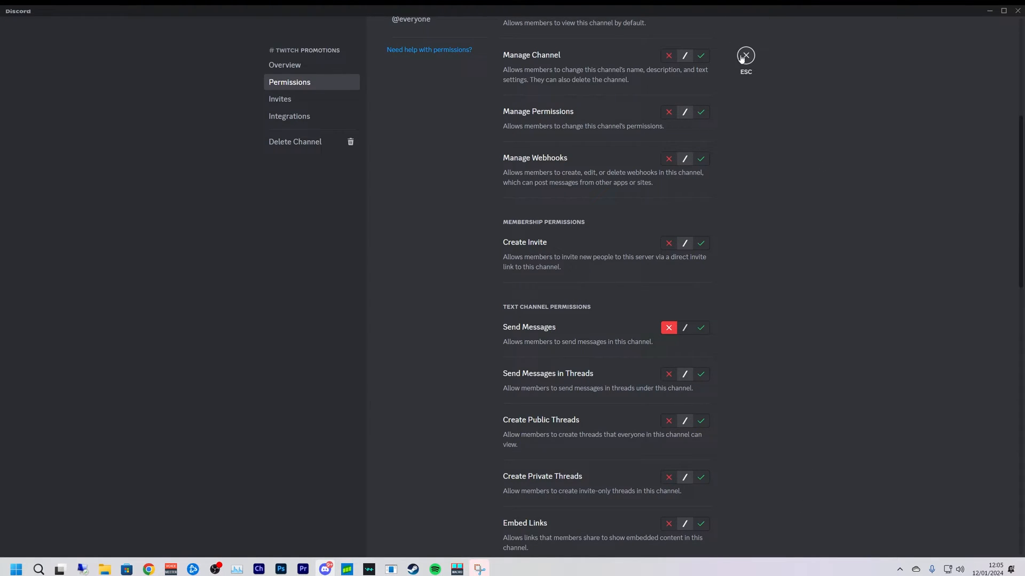
left_click(745, 56)
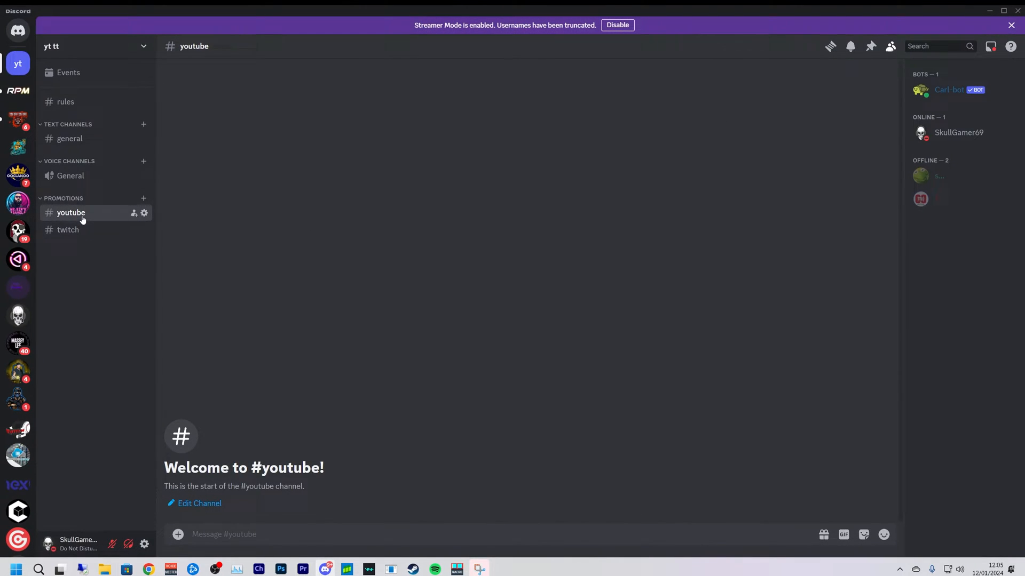
mouse_move(90, 224)
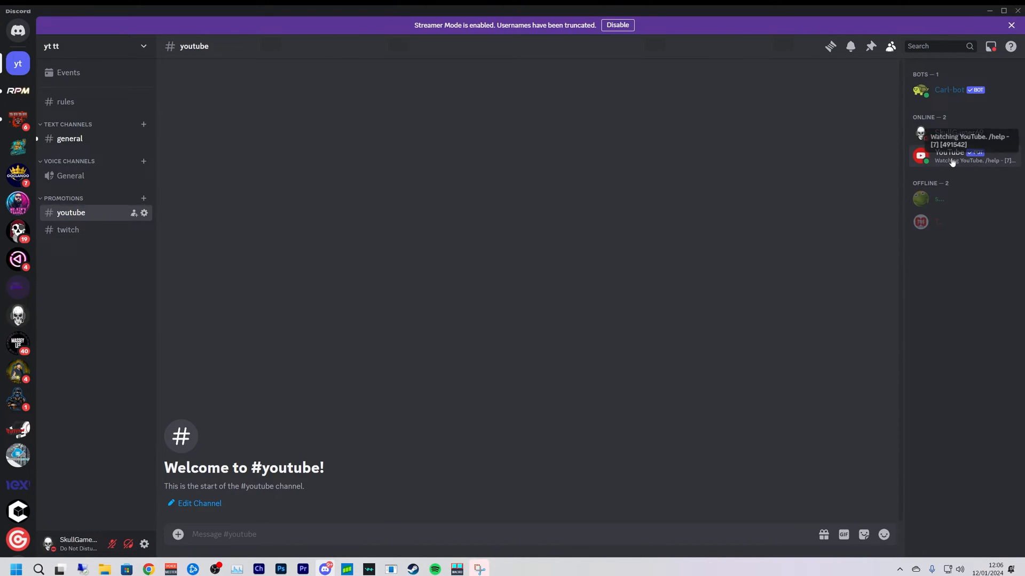
- Check the newly joined YouTube bot in the server's member list
right_click(952, 153)
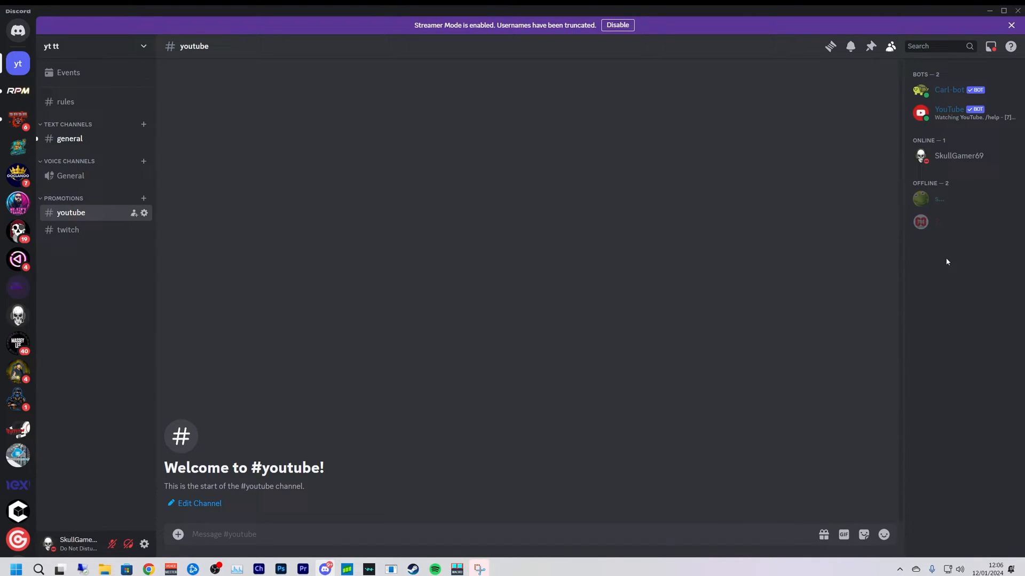
mouse_move(256, 512)
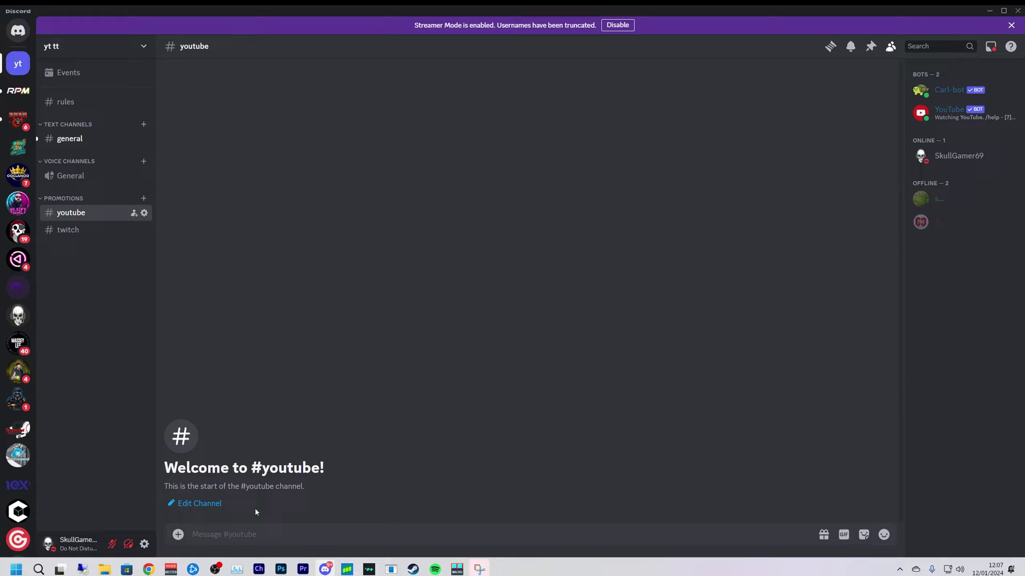
- Run the YouTube bot's server-wide custom message command and start editing the message
type("/")
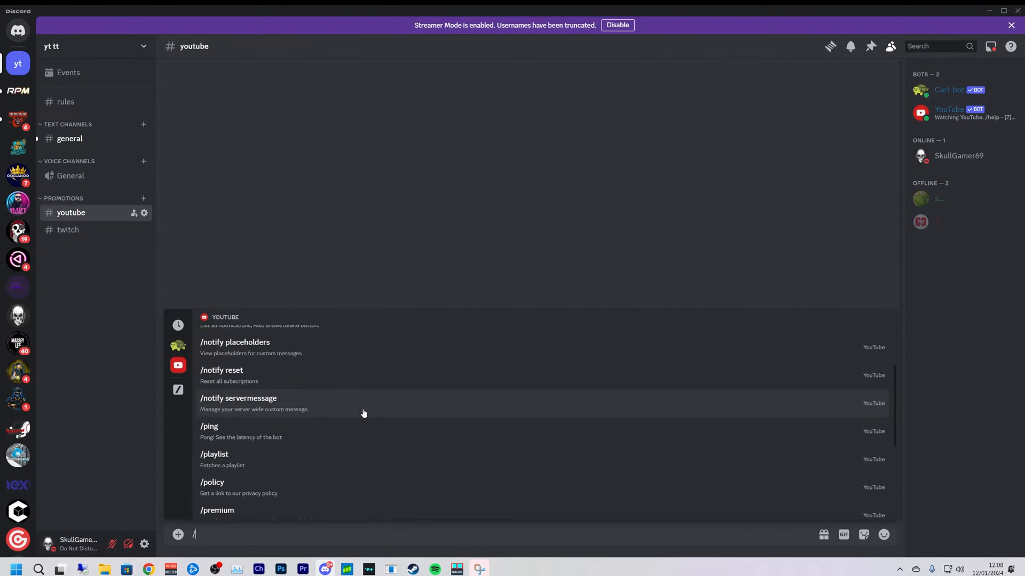
scroll("down", 3)
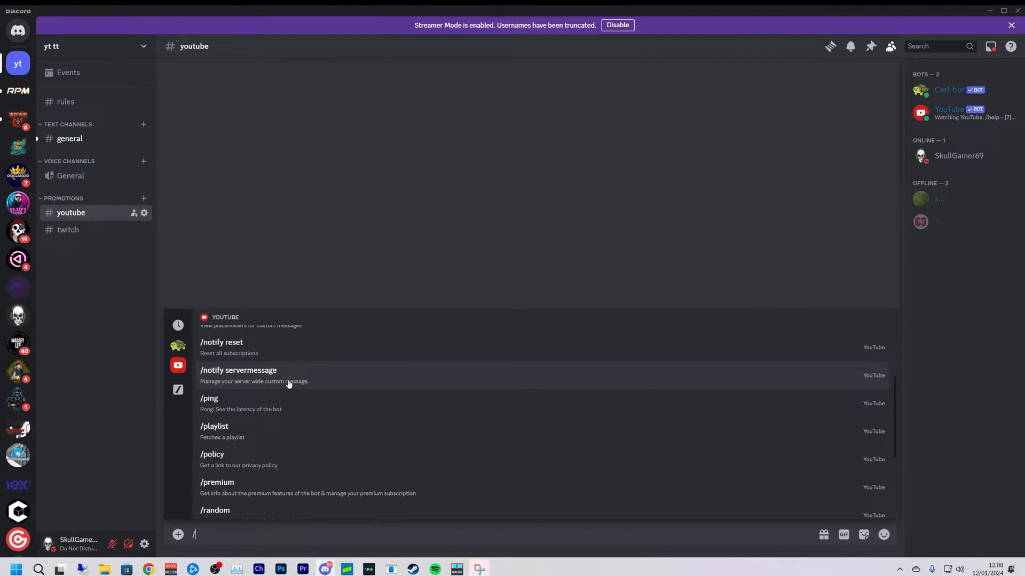
left_click(238, 371)
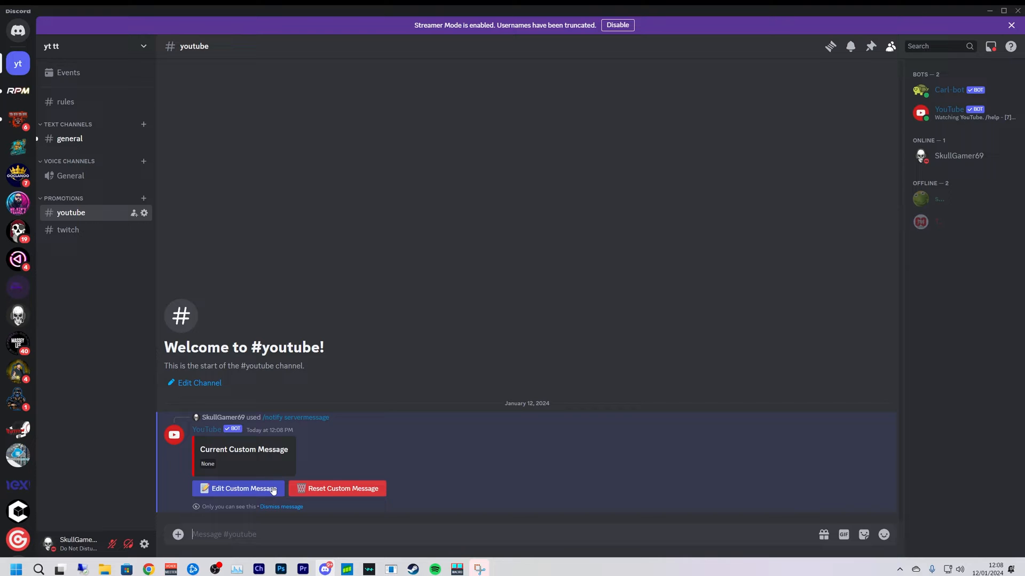
left_click(239, 489)
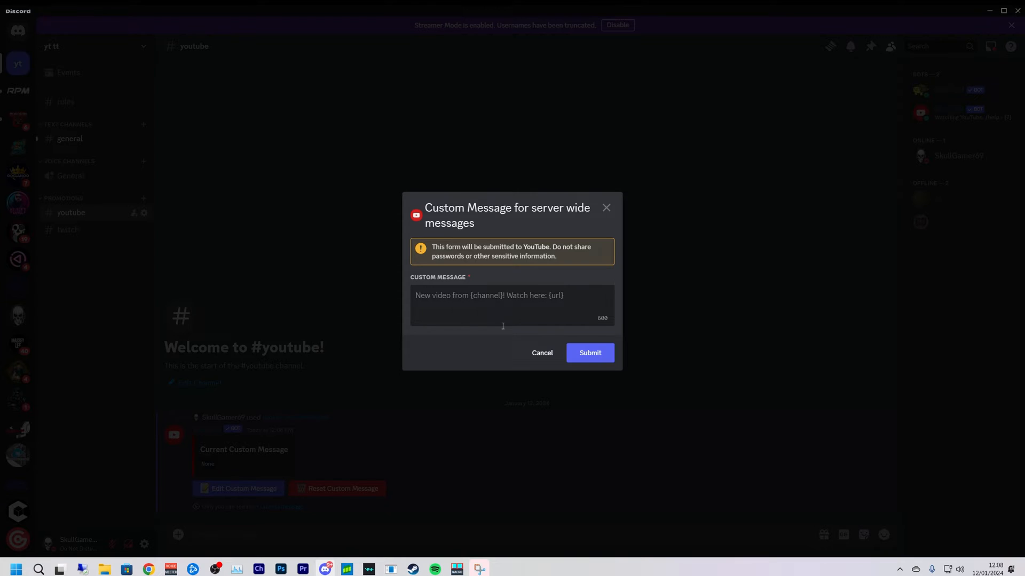
type("{c}")
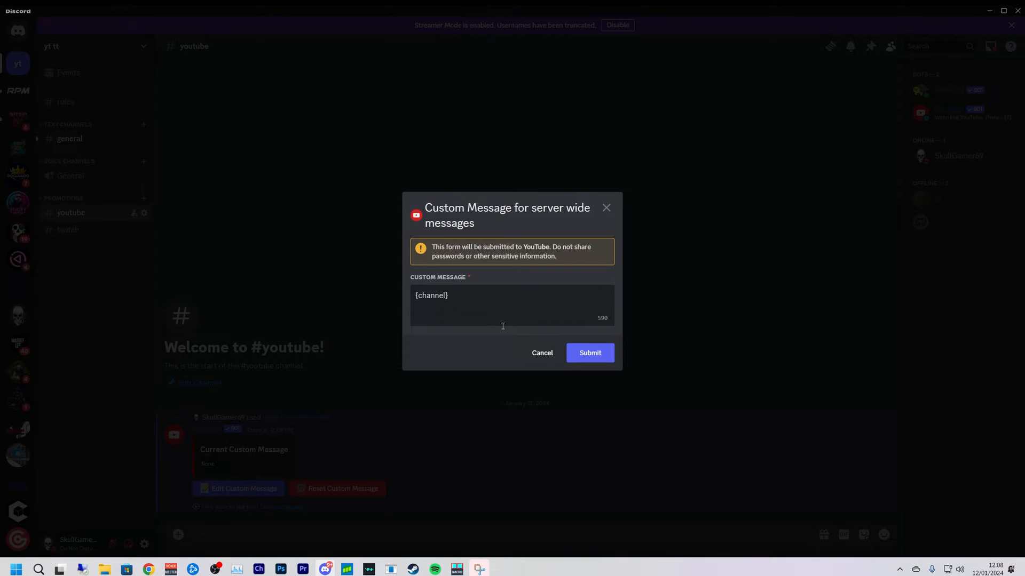
type("{u}")
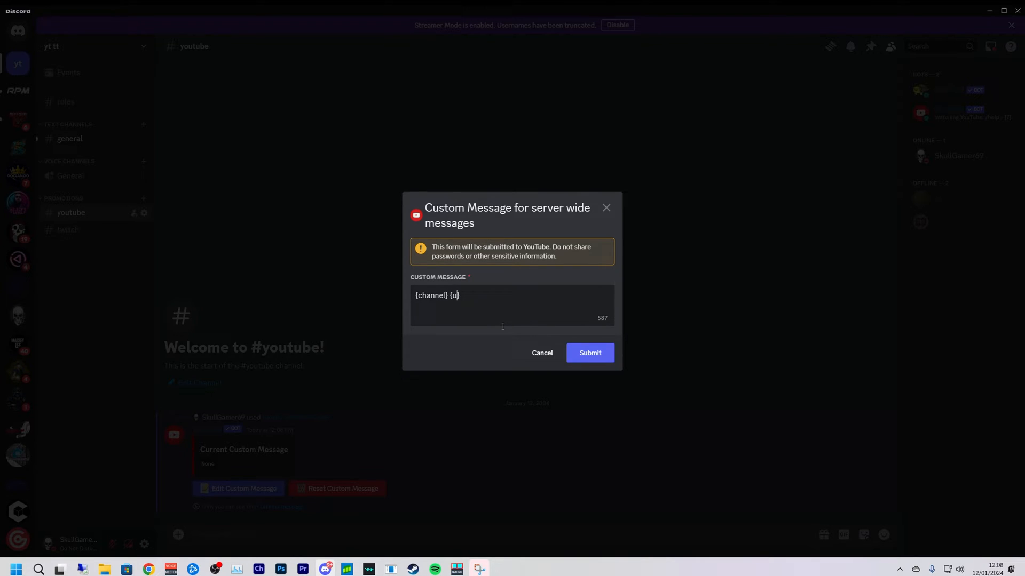
type("rl")
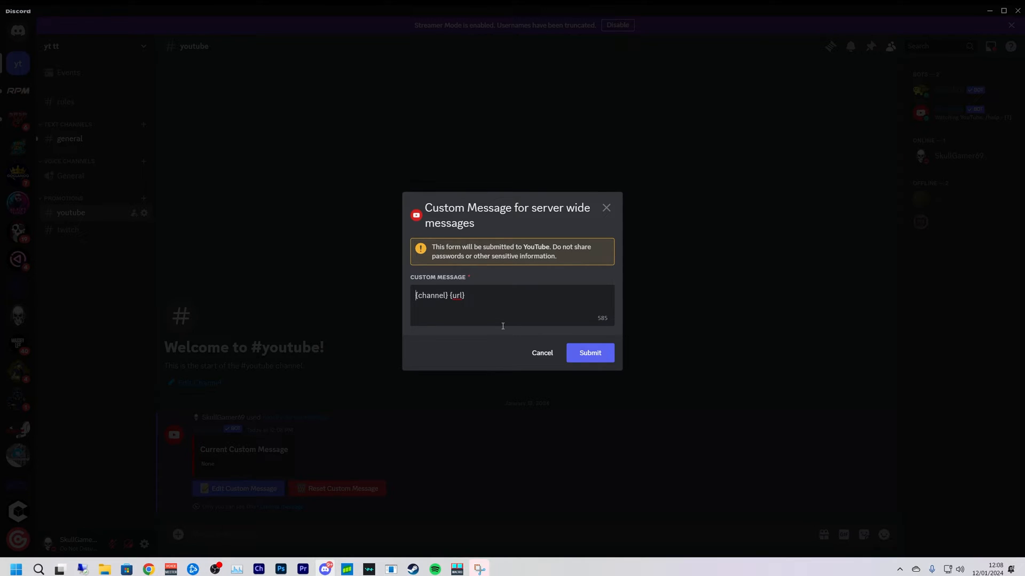
type("newvideo")
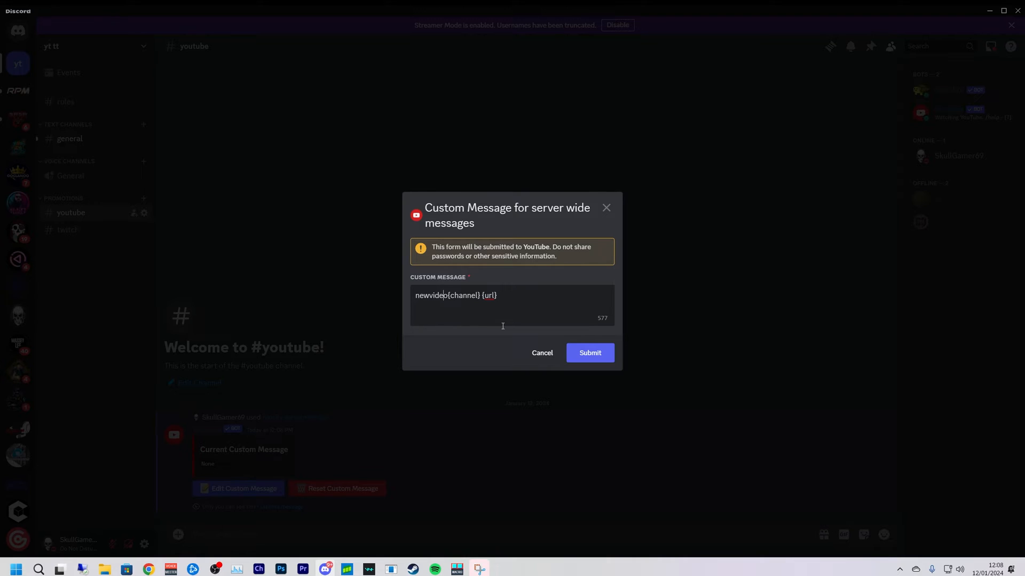
type("\" \"")
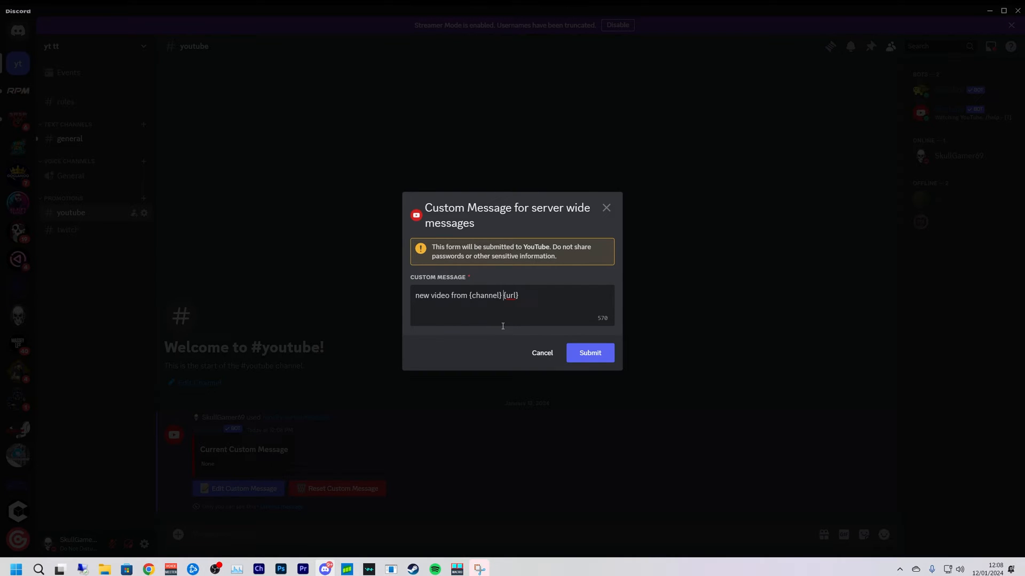
type("here")
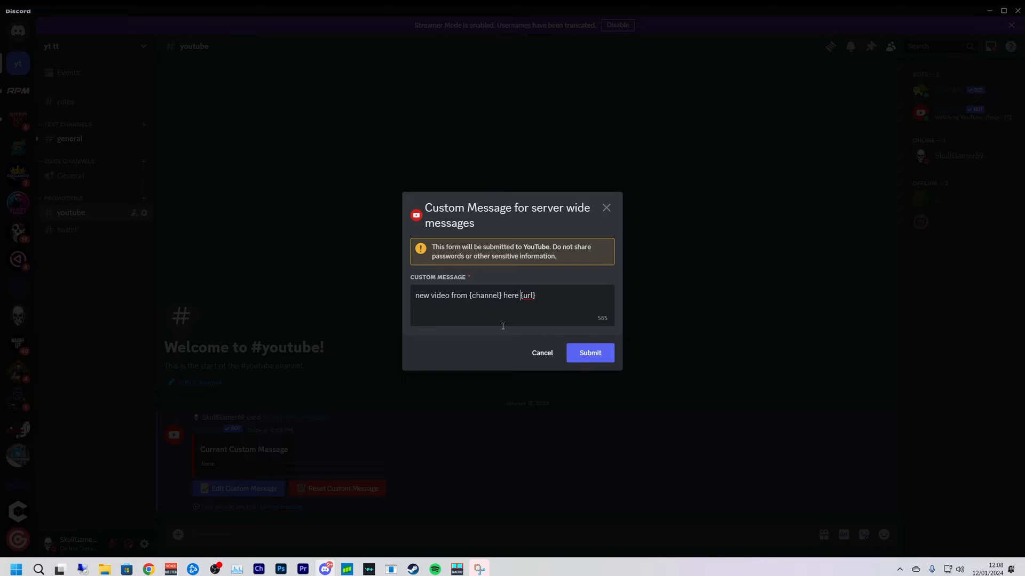
type("a link")
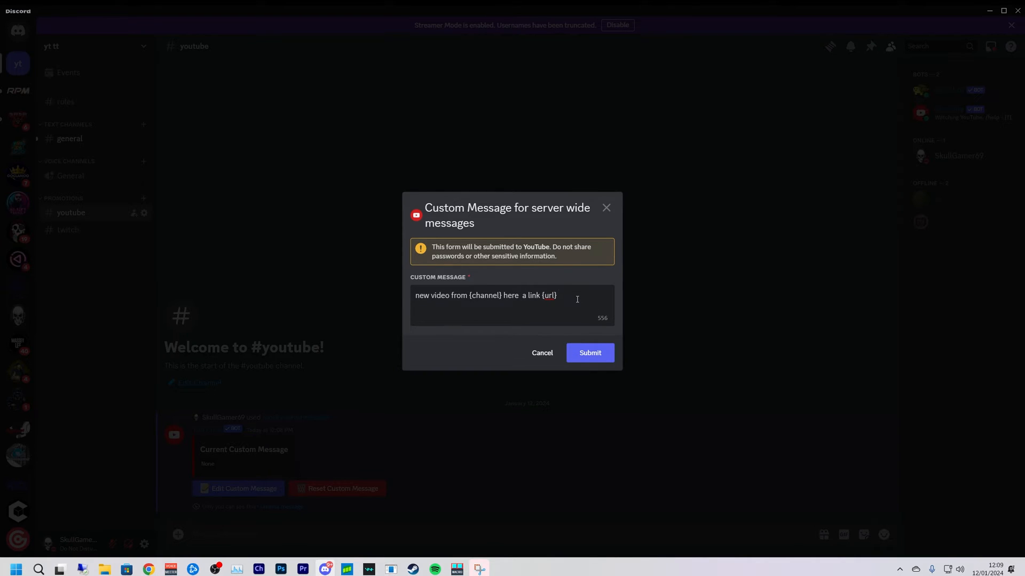
type("@here")
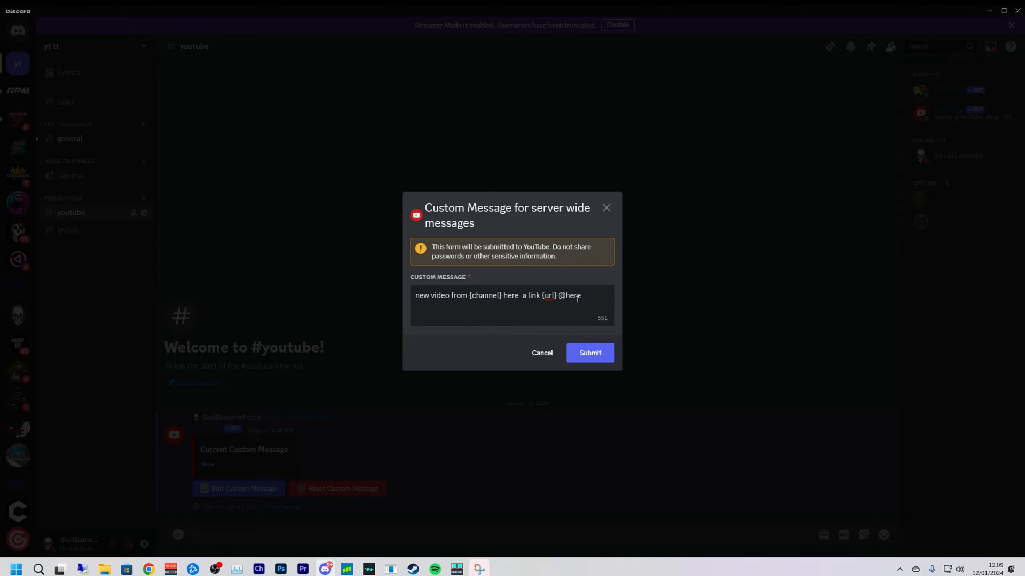
mouse_move(645, 447)
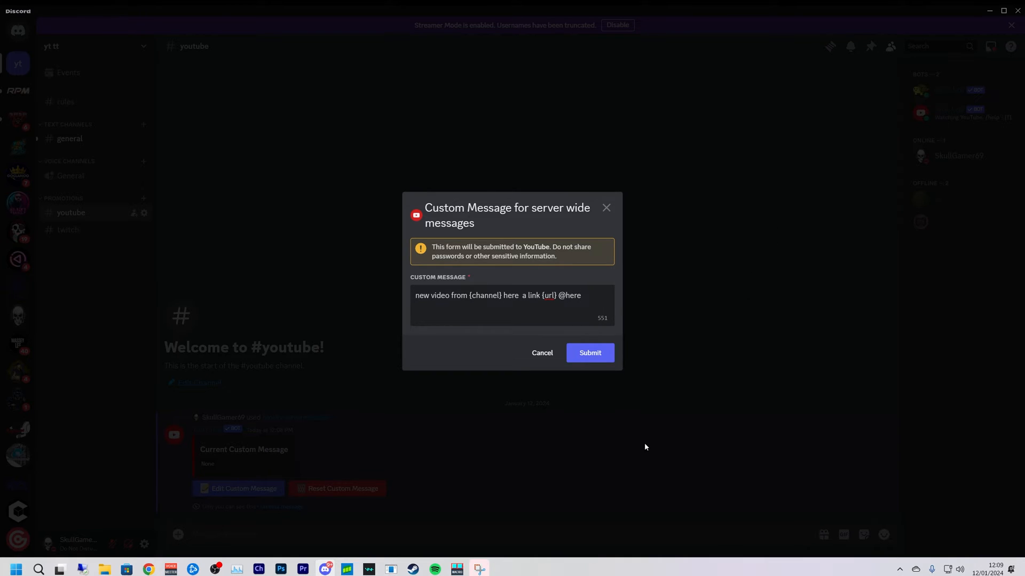
mouse_move(596, 369)
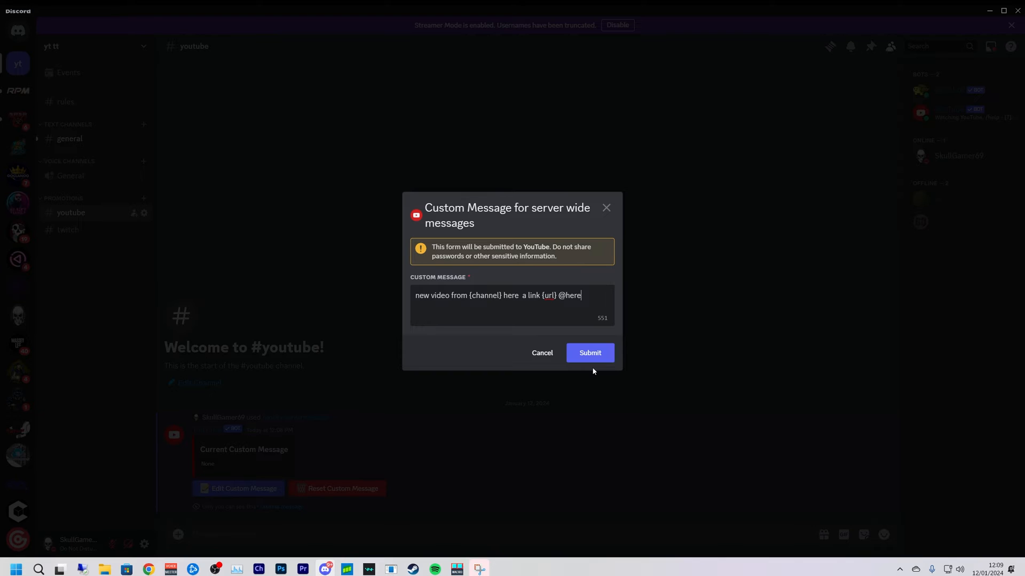
mouse_move(710, 368)
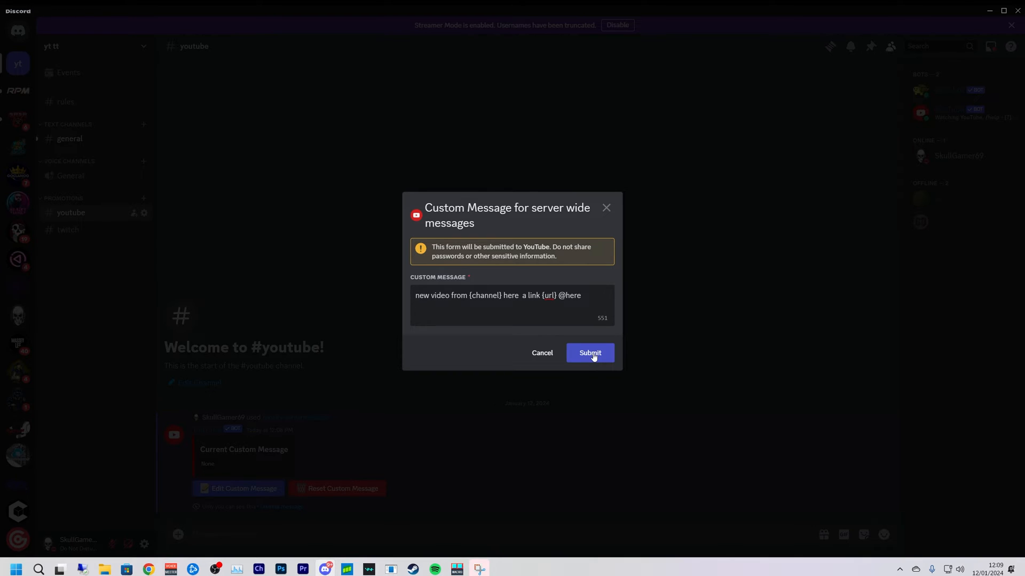
- Submit the custom message, then run /notify add for the YouTube channel 'skull'
left_click(589, 352)
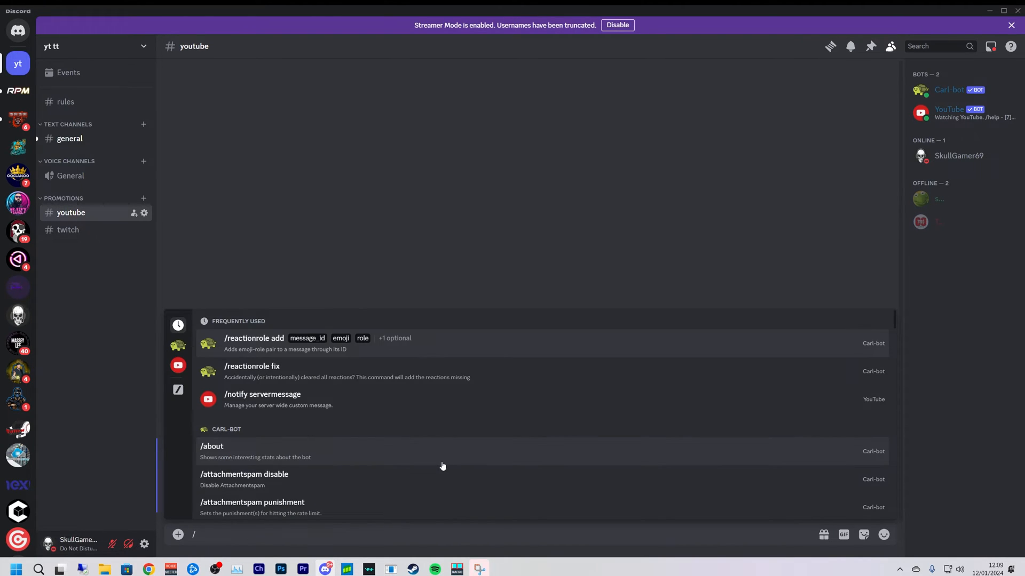
left_click(177, 365)
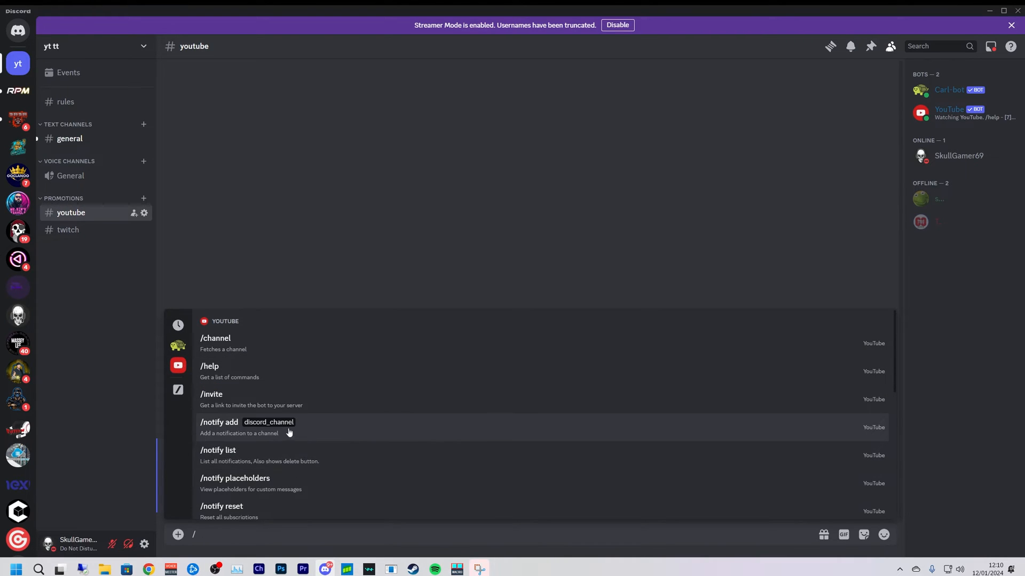
left_click(240, 427)
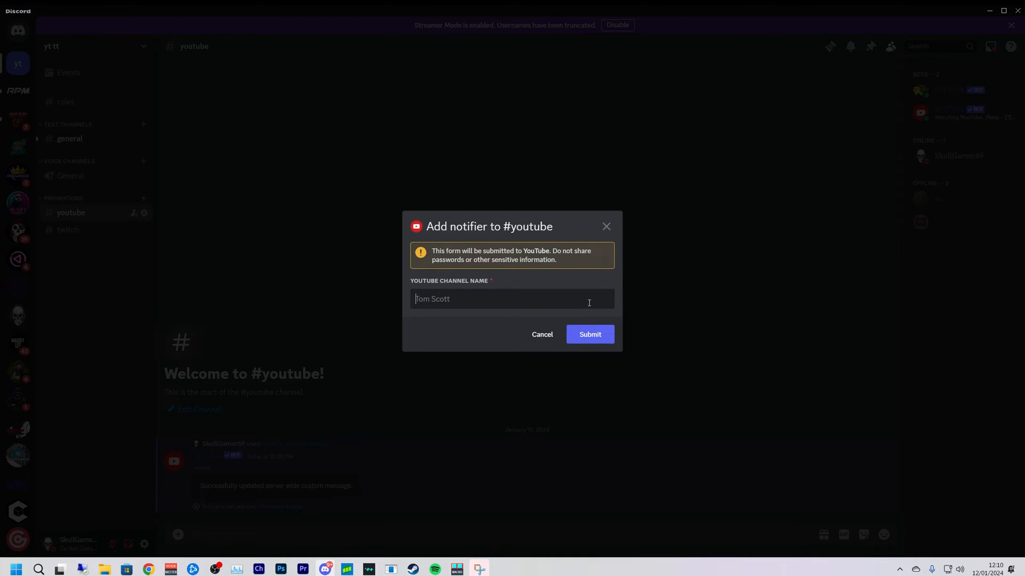
left_click(589, 334)
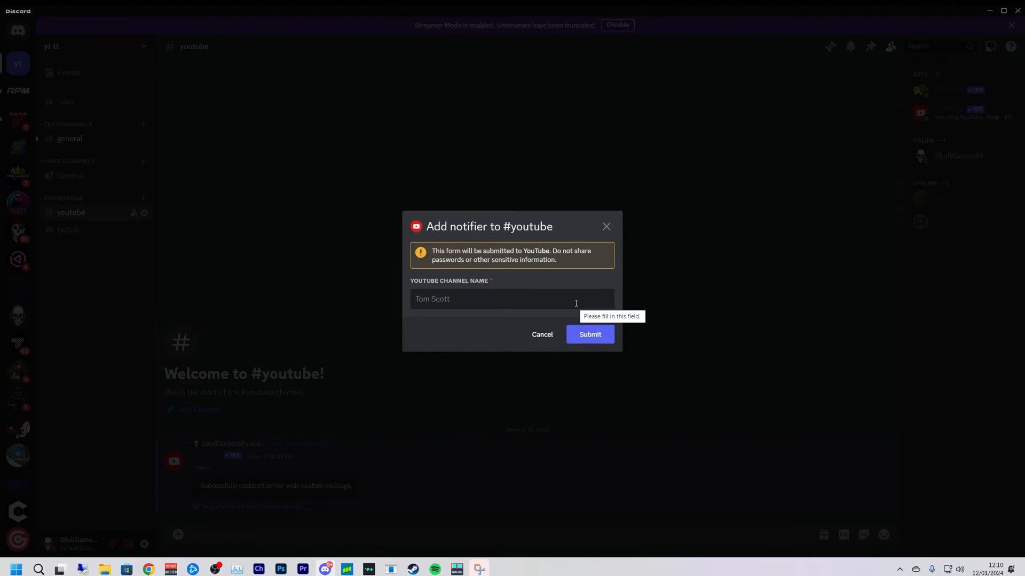
type("skull")
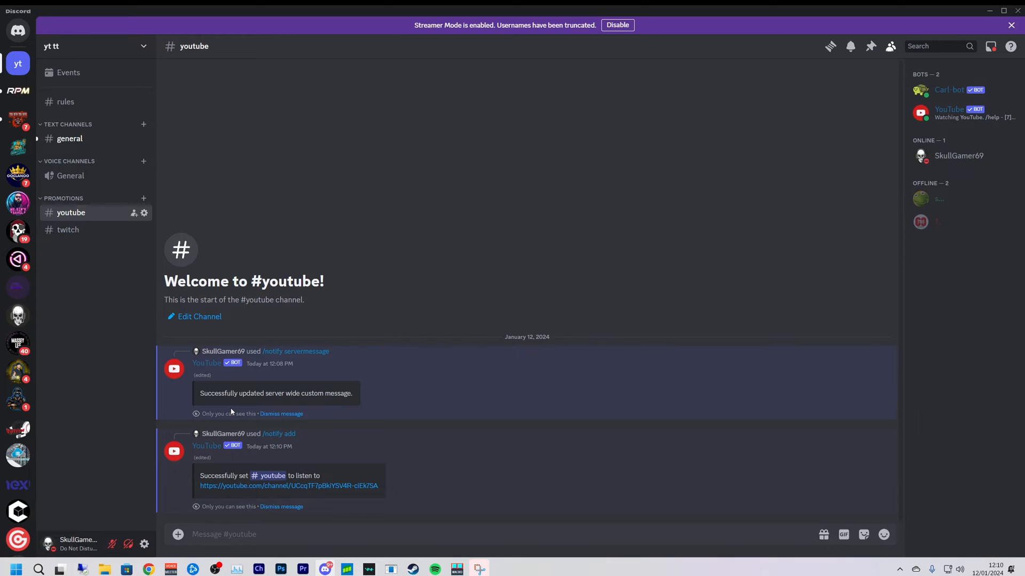
- In #twitch, assign the bots role to the Now Live bot from the member list
left_click(69, 229)
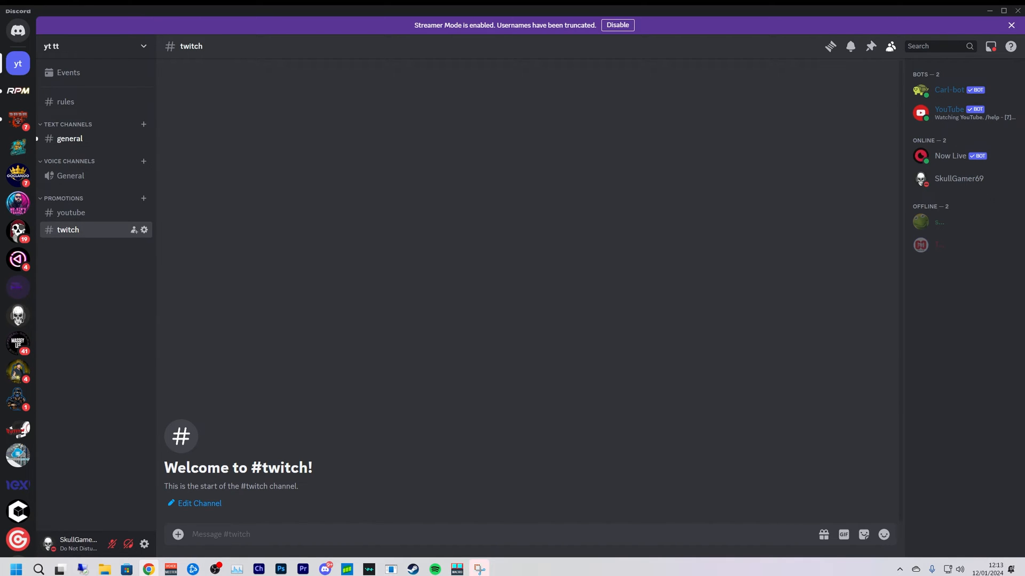
right_click(950, 156)
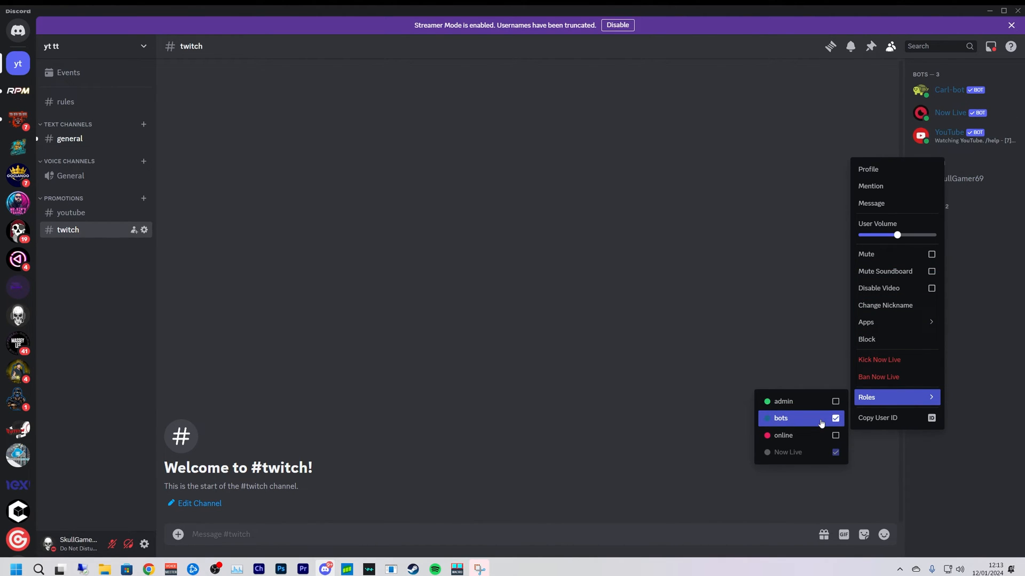
left_click(661, 290)
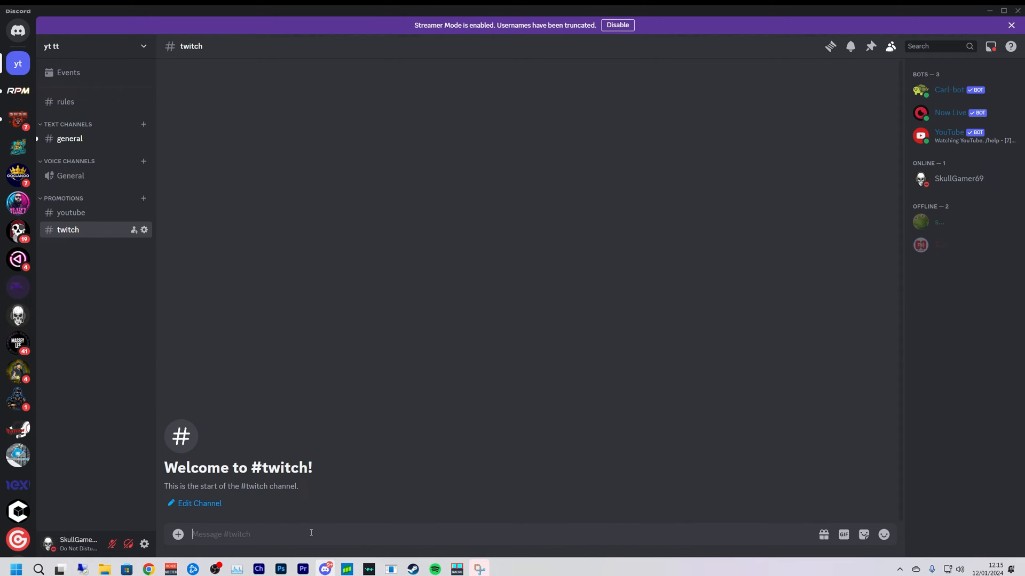
- Run Now Live's /add command with Live Stream as the announcement type
type("/")
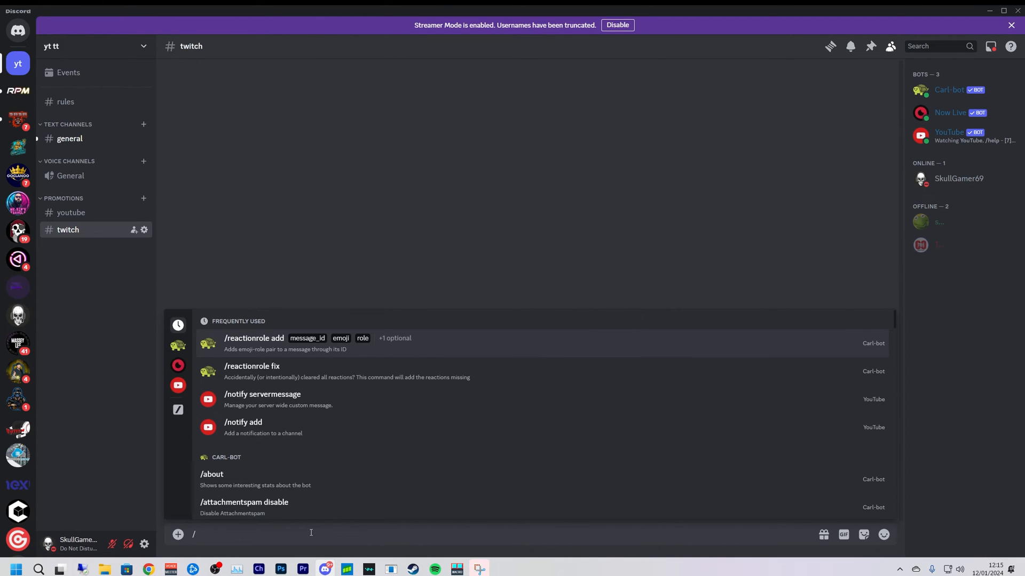
type("add")
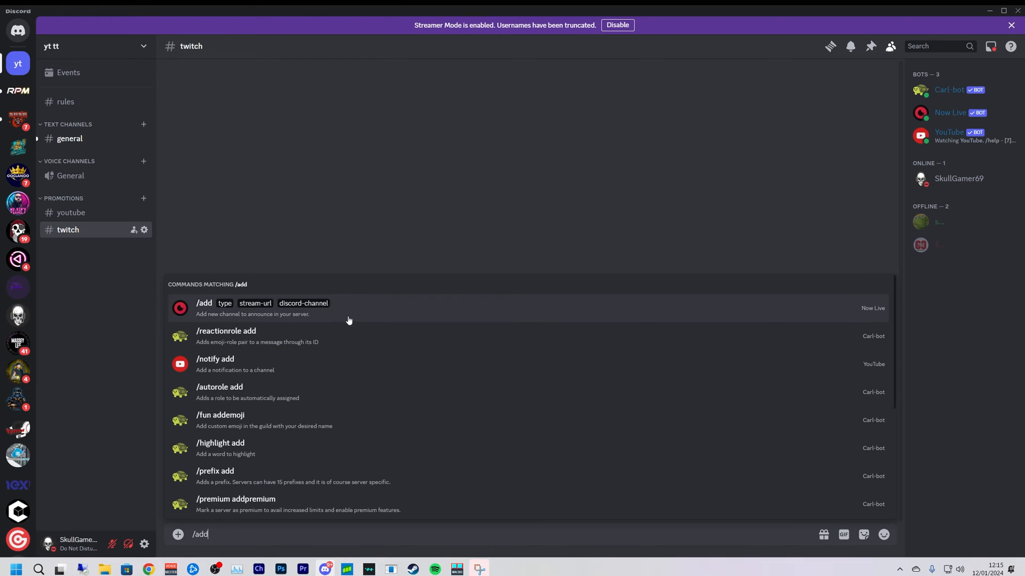
left_click(203, 308)
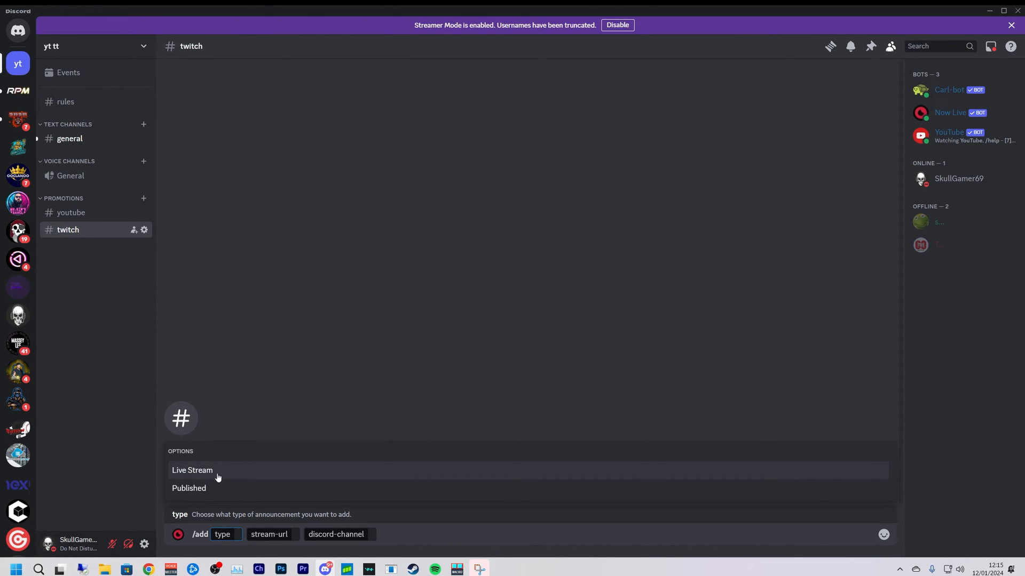
left_click(192, 471)
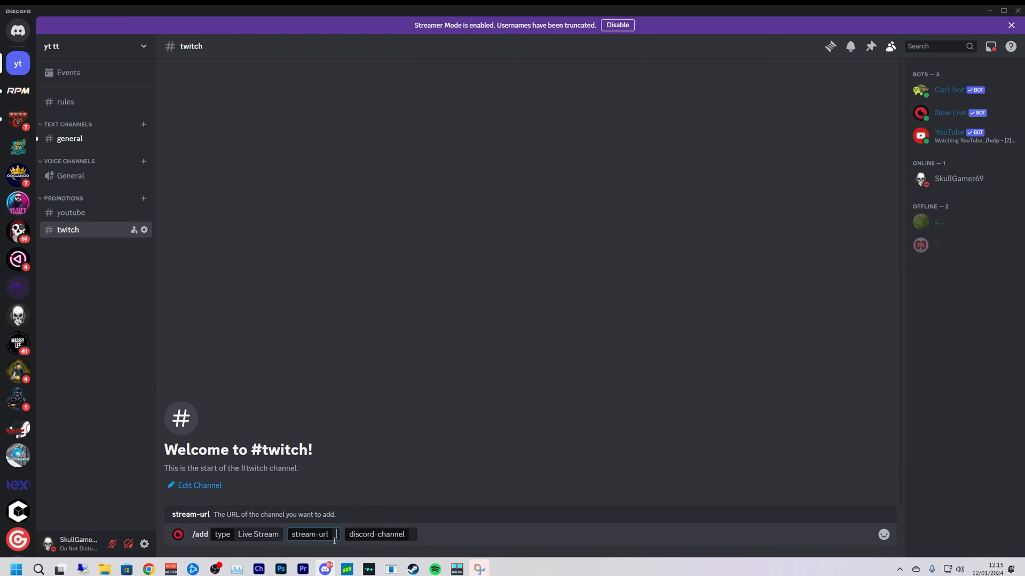
type("https://www.twitch.tv/skullgamer_69")
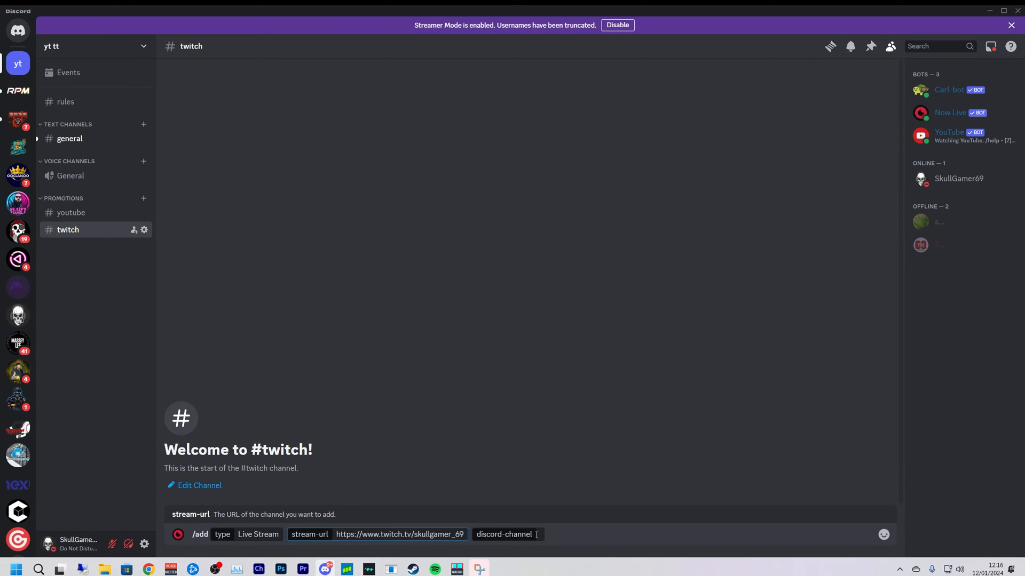
left_click(505, 533)
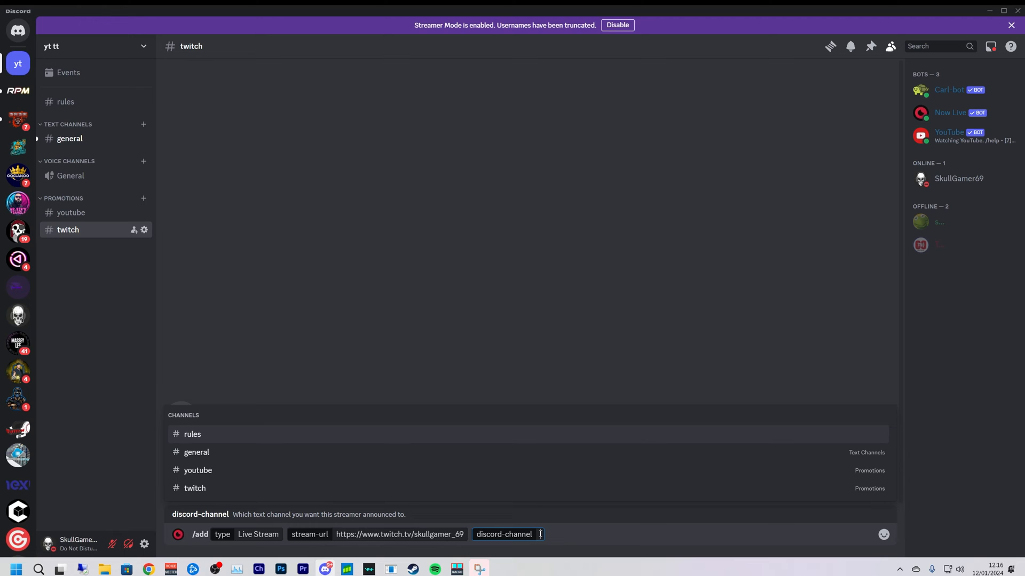
left_click(195, 488)
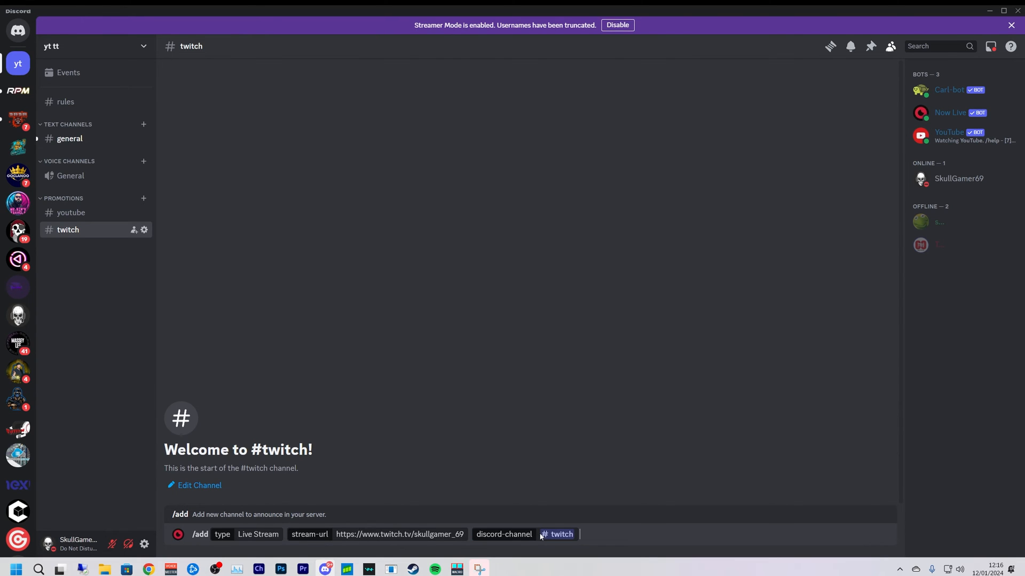
key("Enter")
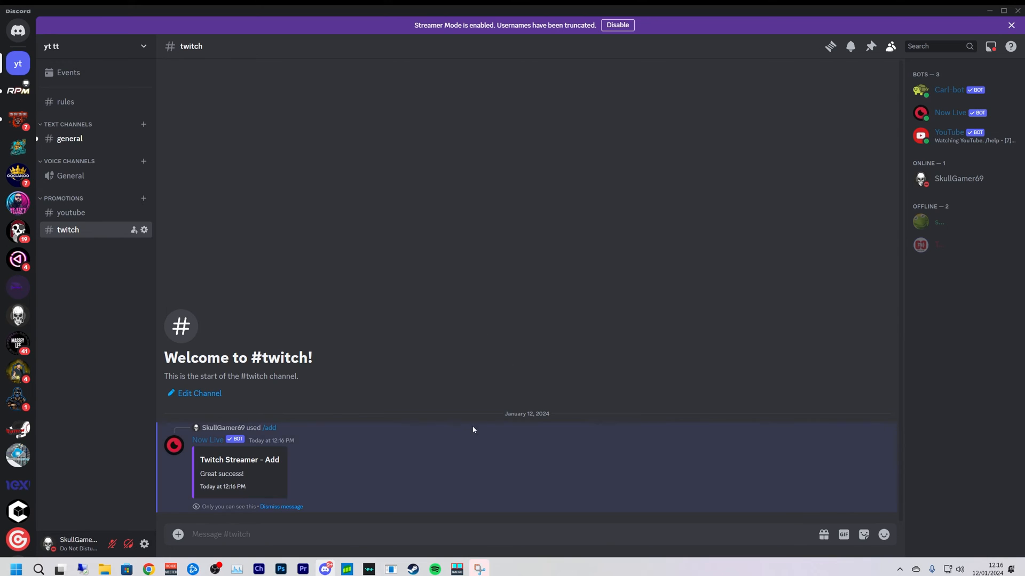
mouse_move(519, 422)
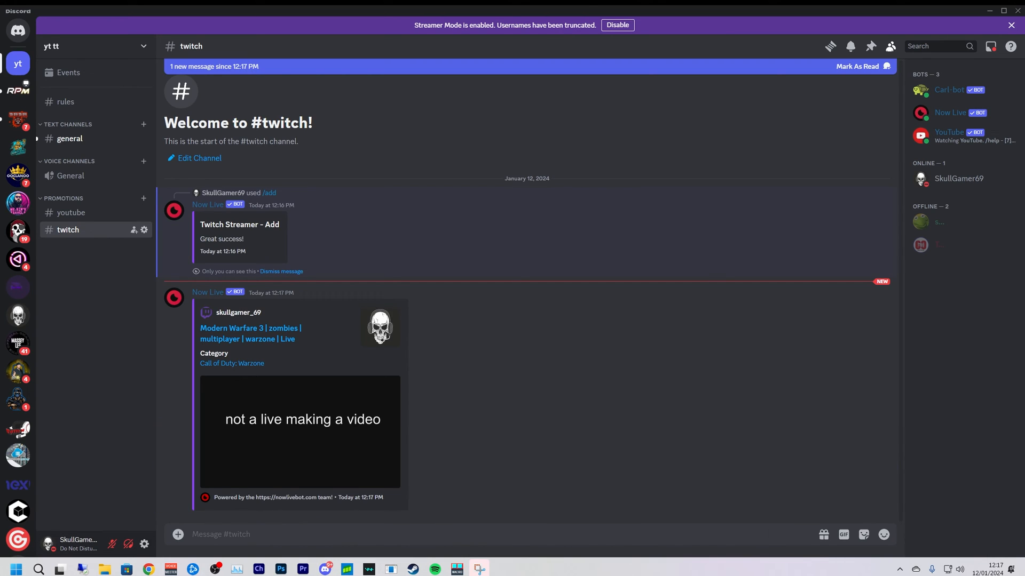
mouse_move(681, 451)
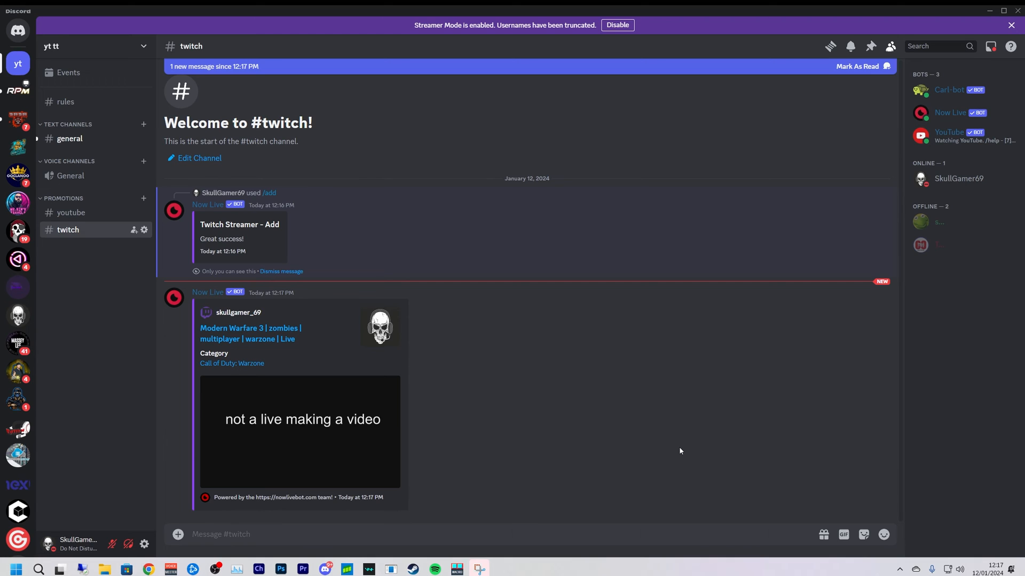